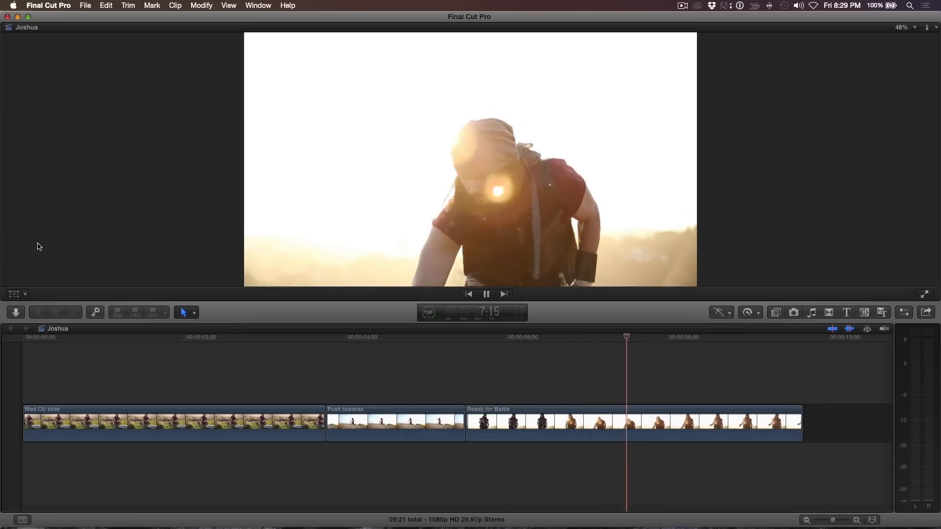
# - Pause playback and park the playhead just before 00:00:02:00 in the Joshua timeline
pyautogui.click(485, 294)
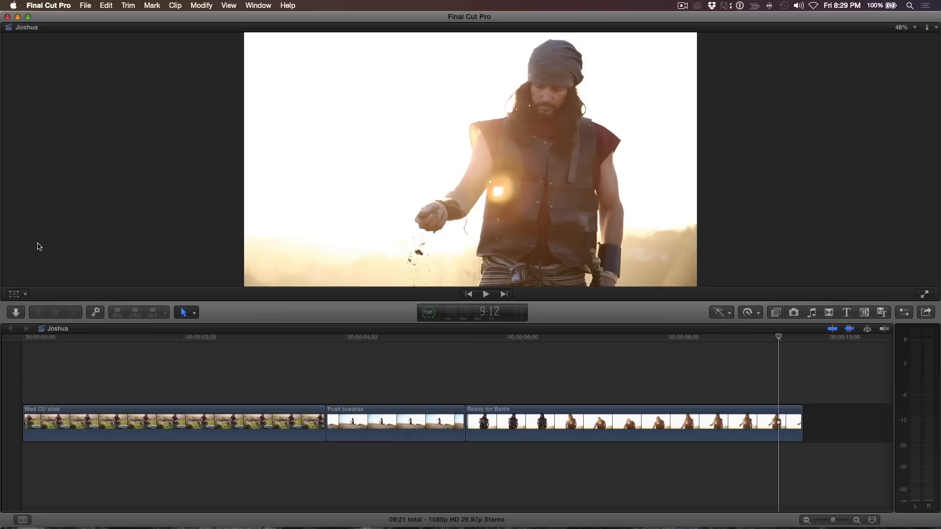
pyautogui.moveTo(53, 282)
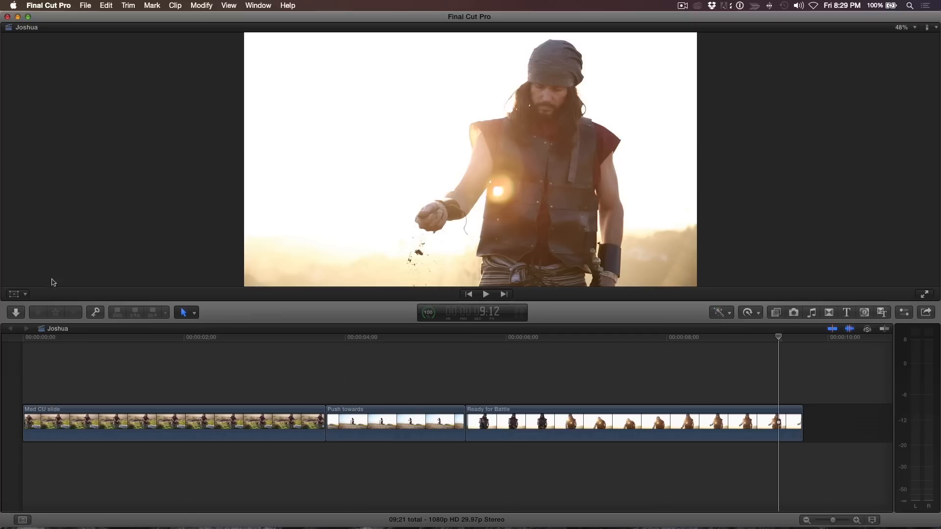
pyautogui.click(185, 337)
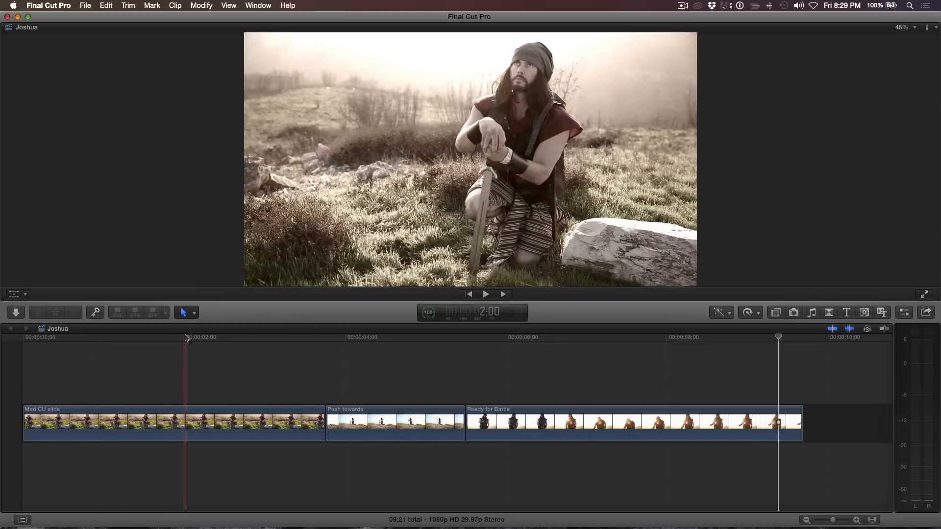
pyautogui.click(181, 336)
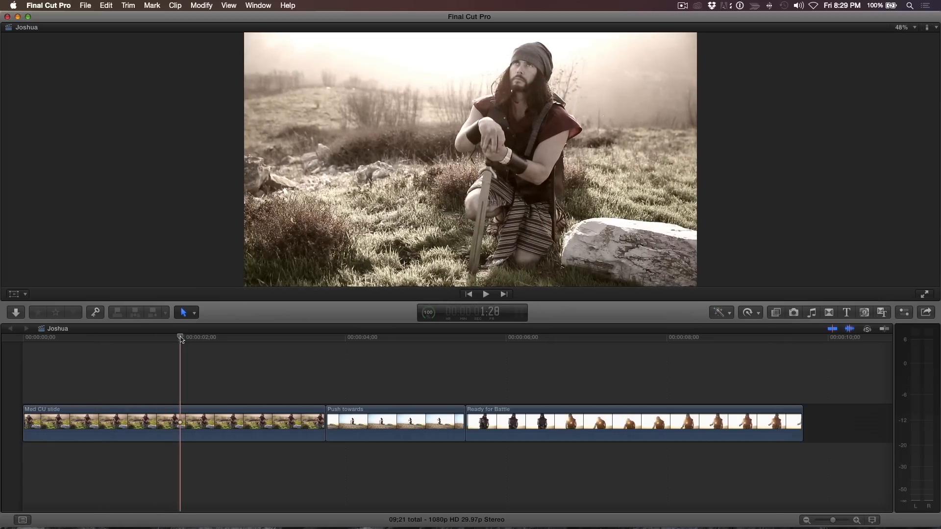
# - Bring up the Record Voiceover window from the Window menu
pyautogui.click(258, 6)
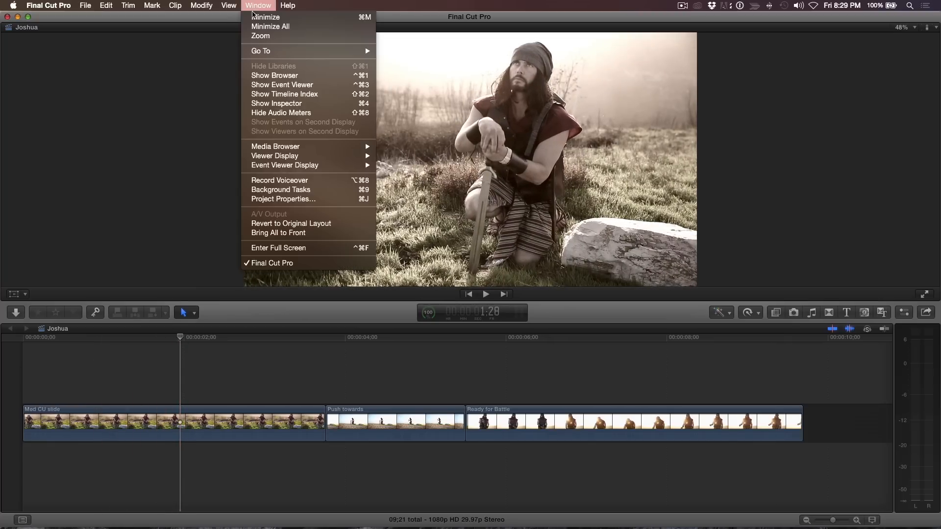
pyautogui.moveTo(279, 180)
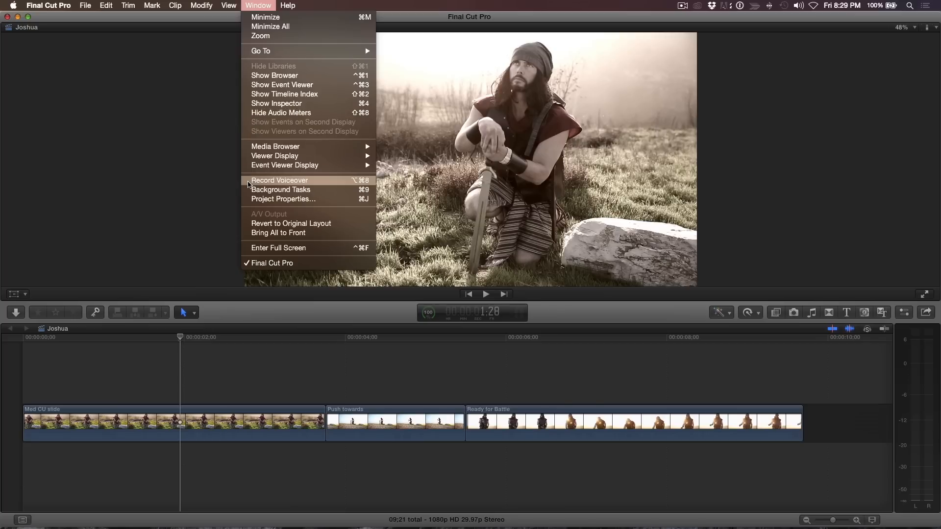
pyautogui.click(280, 180)
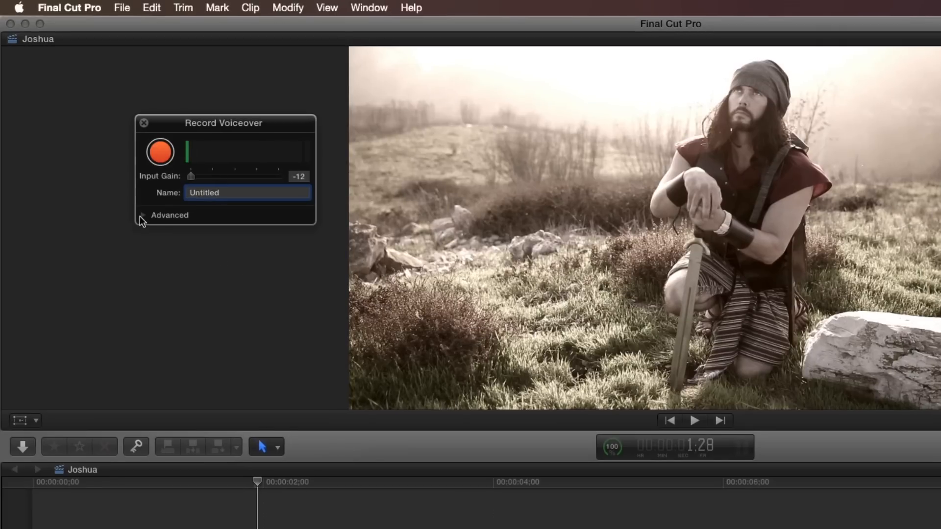
# - Under Advanced, choose the Samson GoMic Mono - Channel 1 input with gain raised to 8
pyautogui.click(143, 216)
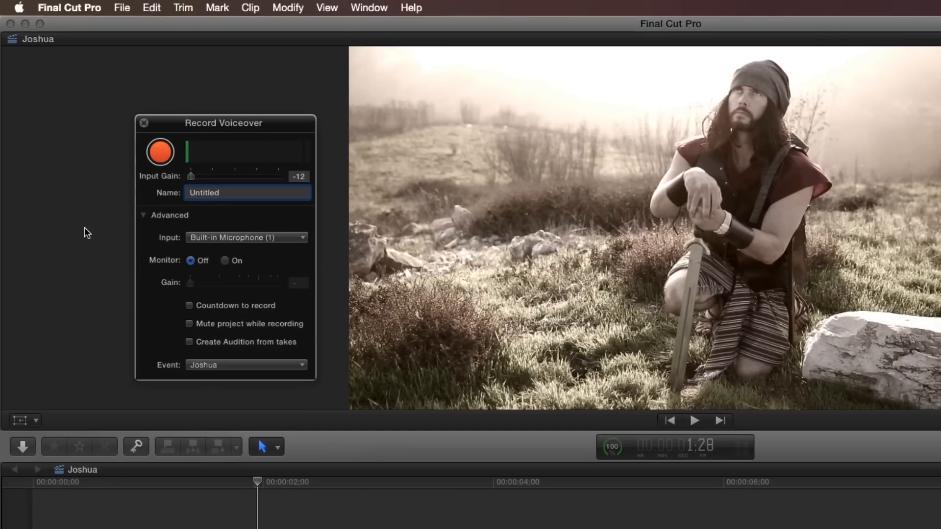
pyautogui.click(303, 237)
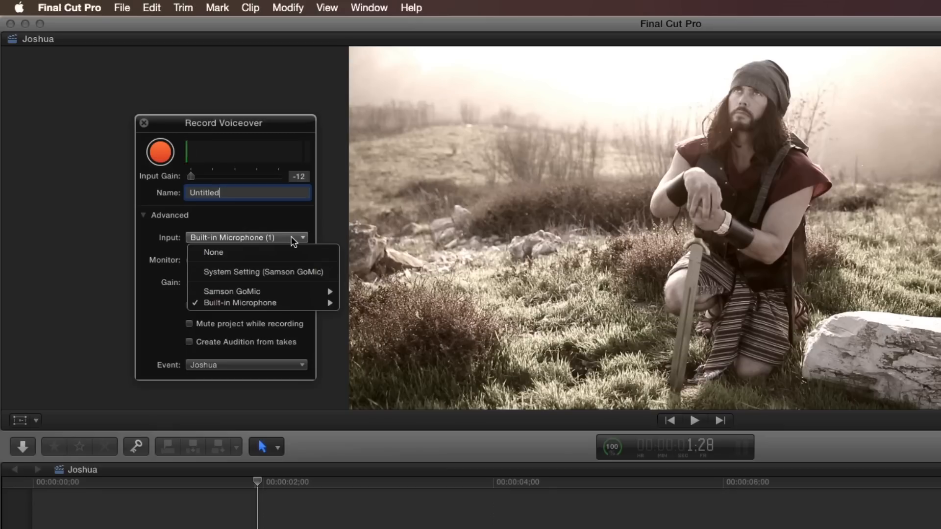
pyautogui.moveTo(232, 291)
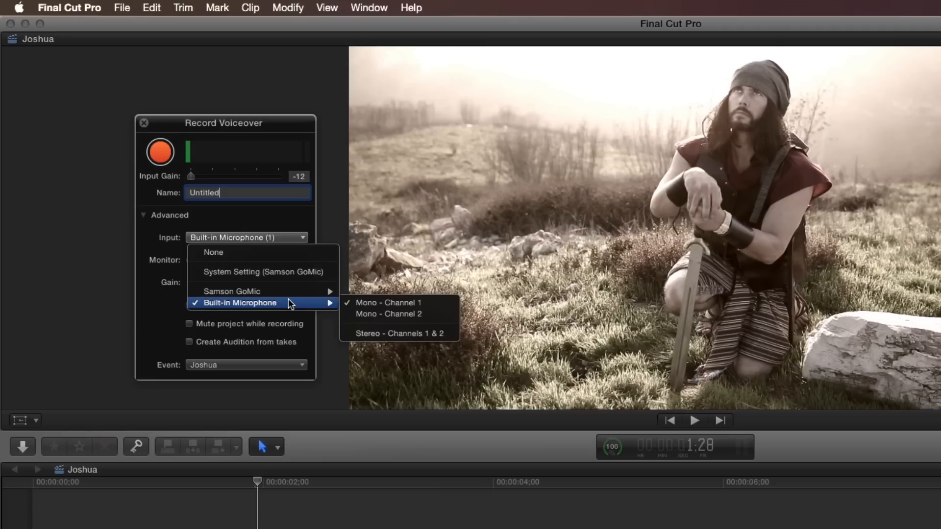
pyautogui.moveTo(231, 291)
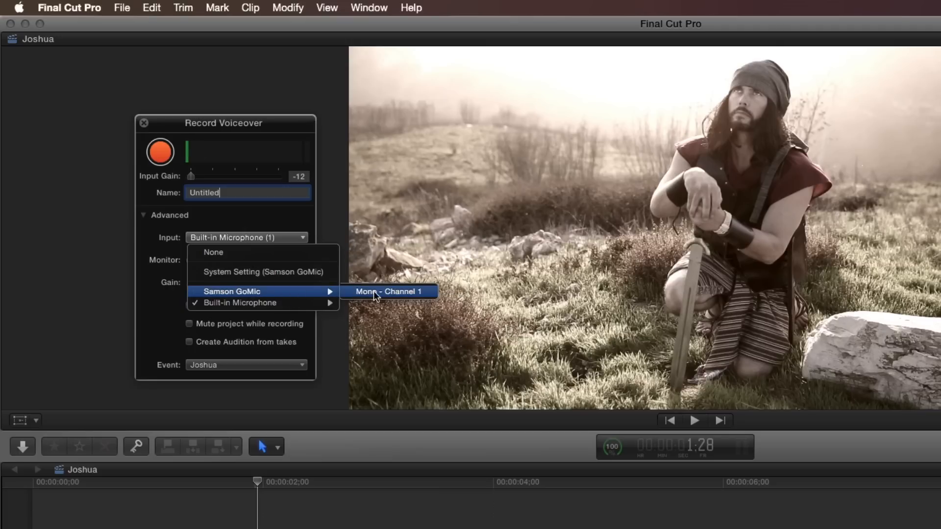
pyautogui.click(391, 291)
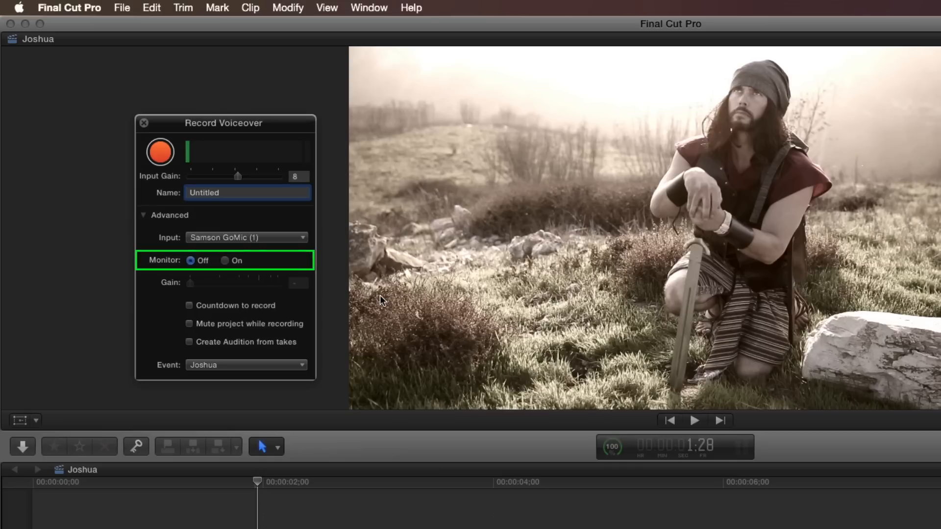
# - Leave monitoring off and enable Countdown to record, Mute project while recording and Create Audition from takes
pyautogui.click(246, 193)
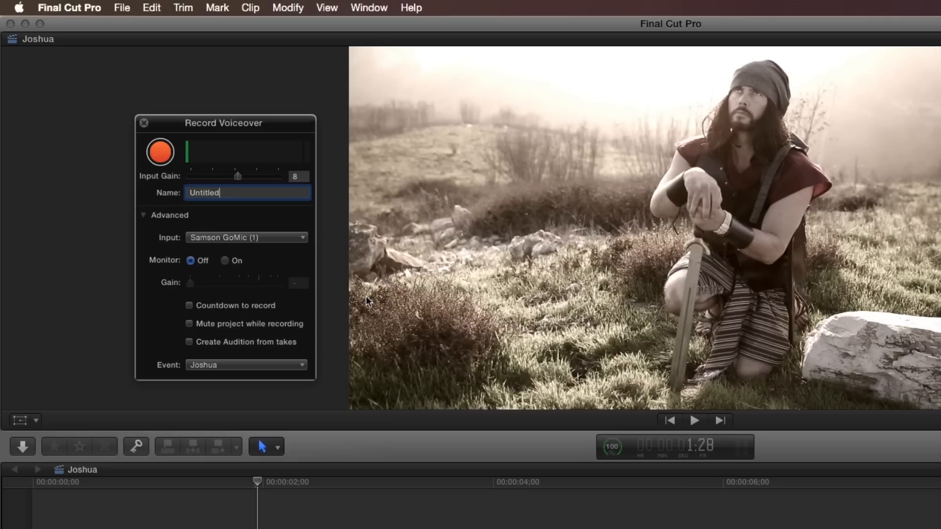
pyautogui.moveTo(290, 297)
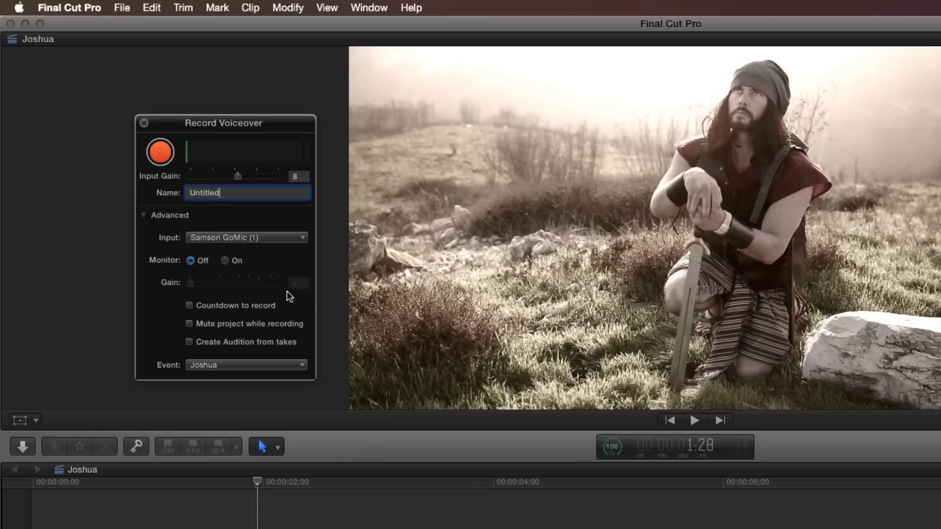
pyautogui.click(225, 261)
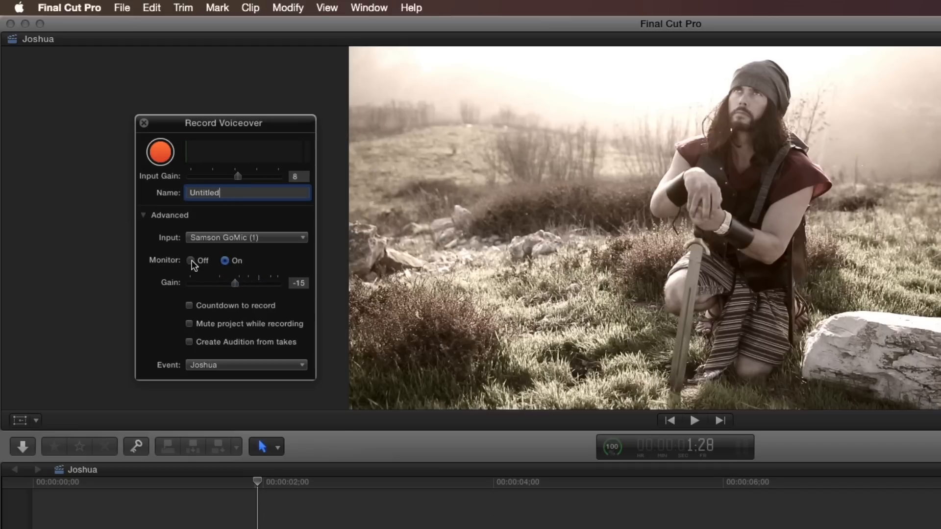
pyautogui.click(190, 261)
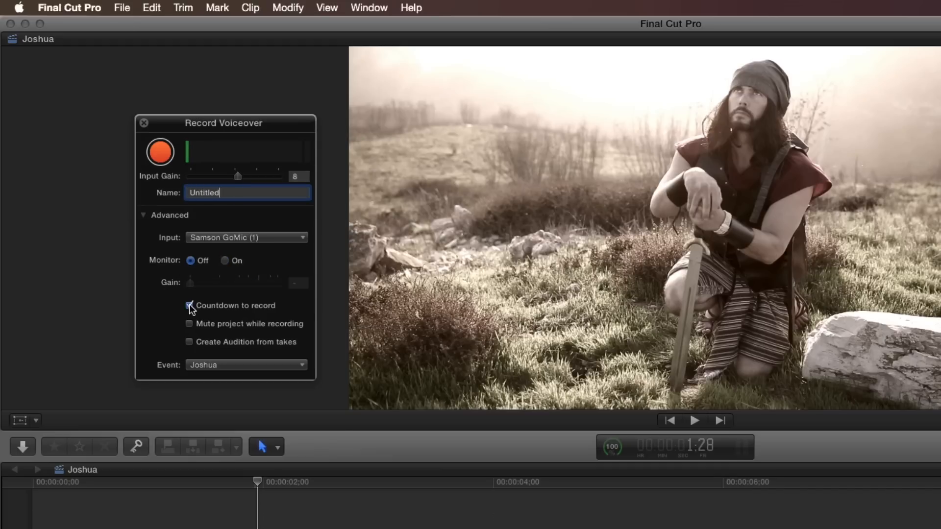
pyautogui.click(189, 306)
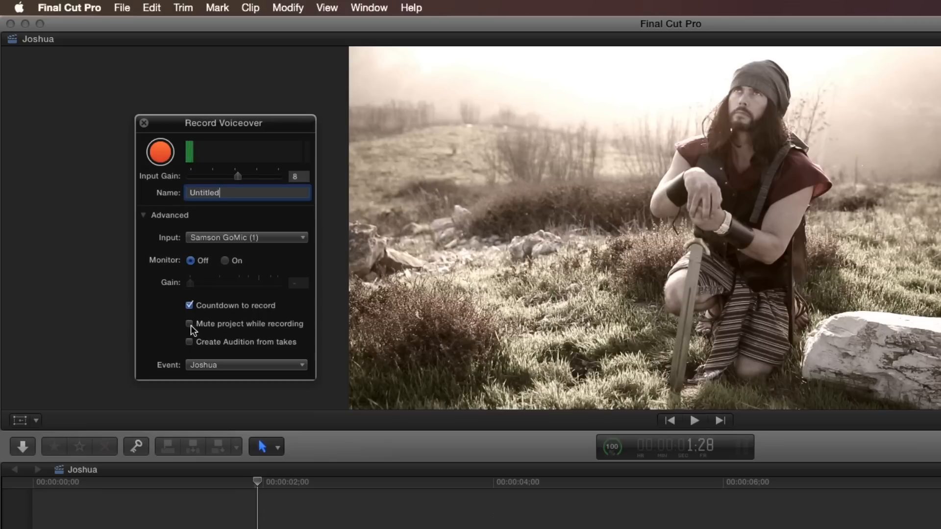
pyautogui.click(189, 323)
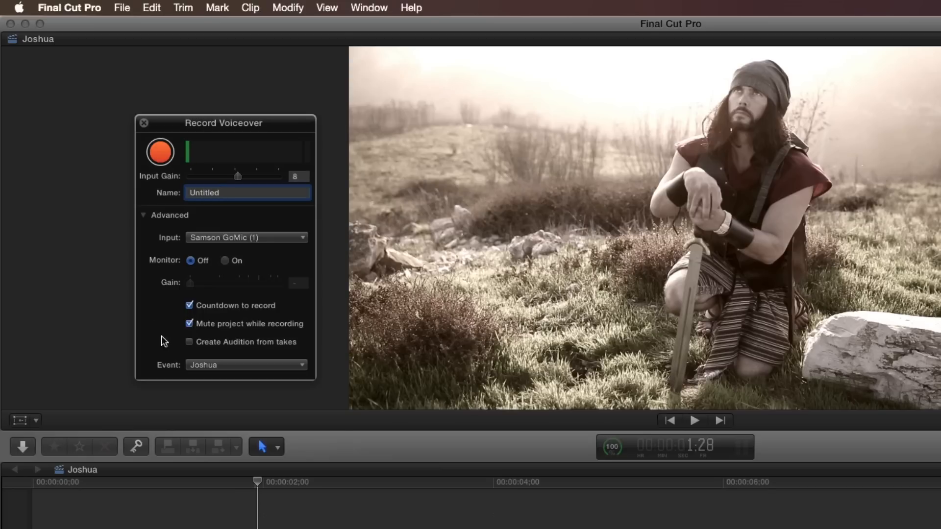
pyautogui.click(189, 342)
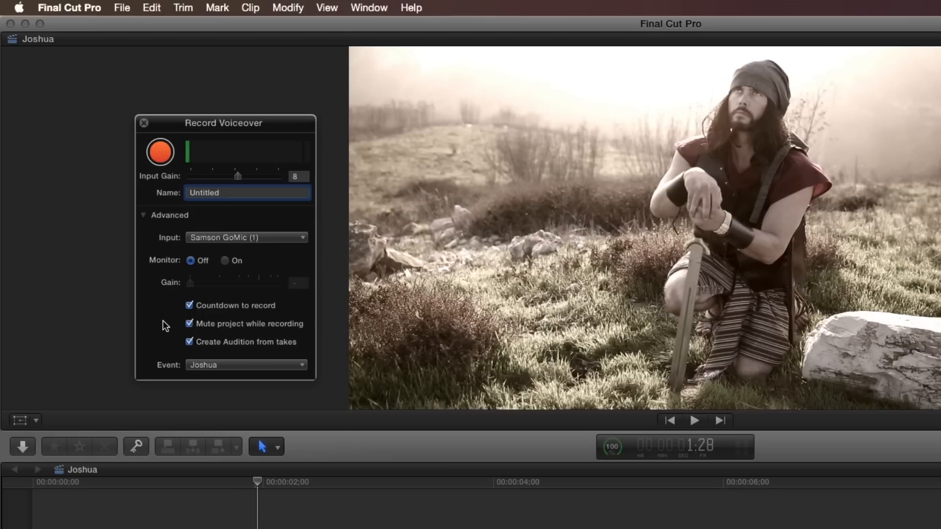
pyautogui.click(247, 193)
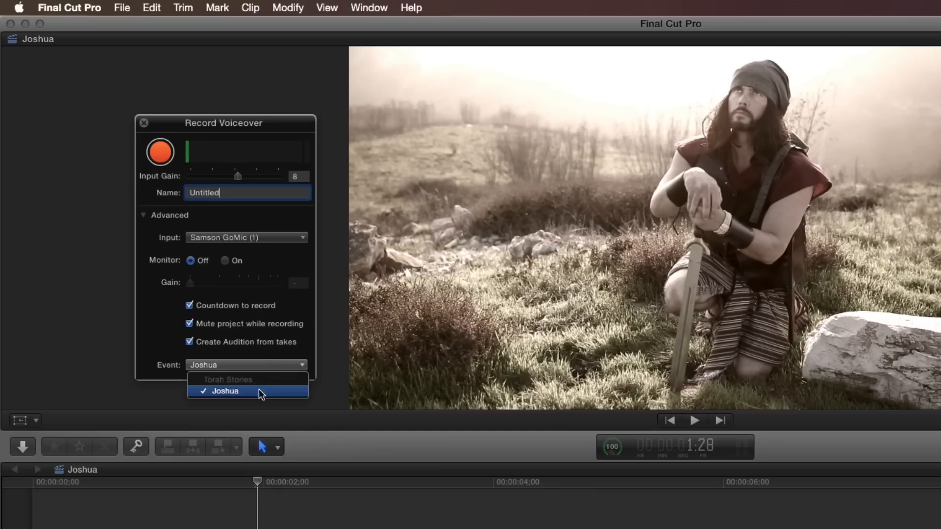
# - Name the upcoming voiceover recording 'Jericho VO'
pyautogui.click(225, 391)
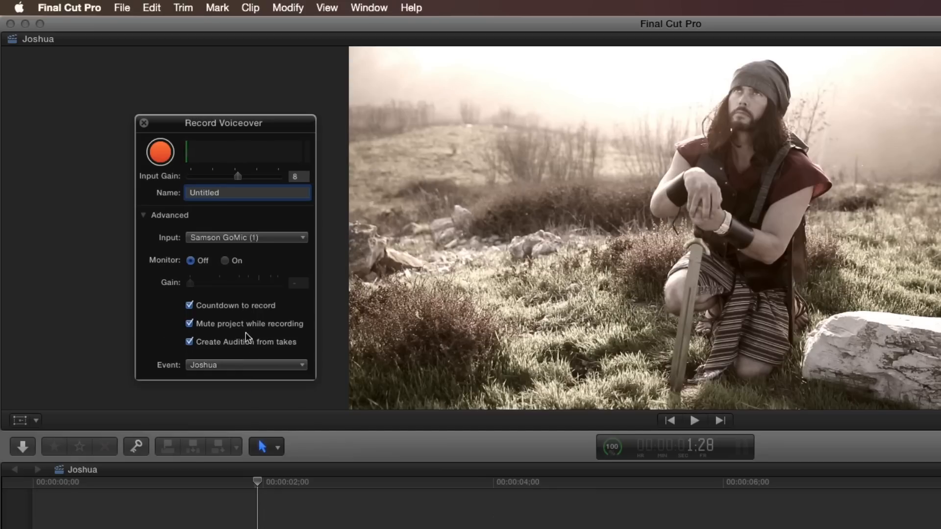
pyautogui.write('J')
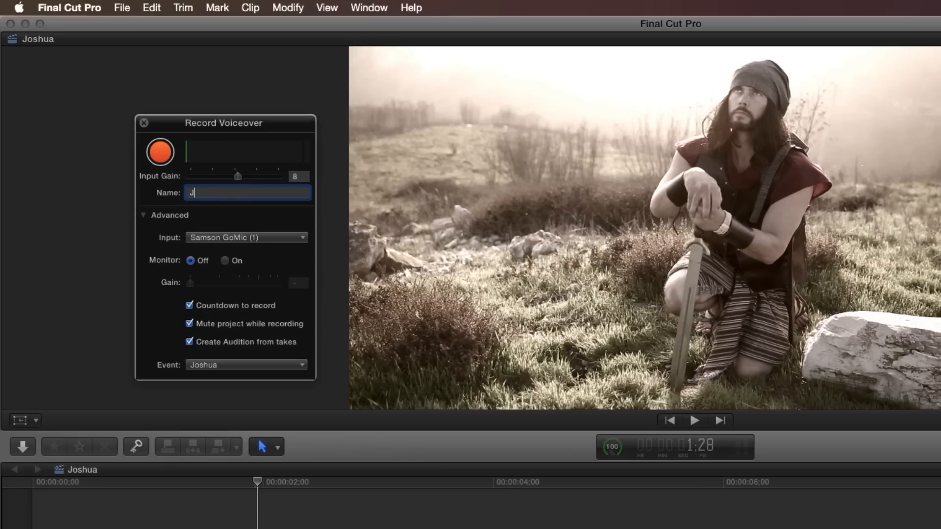
pyautogui.write('ericho')
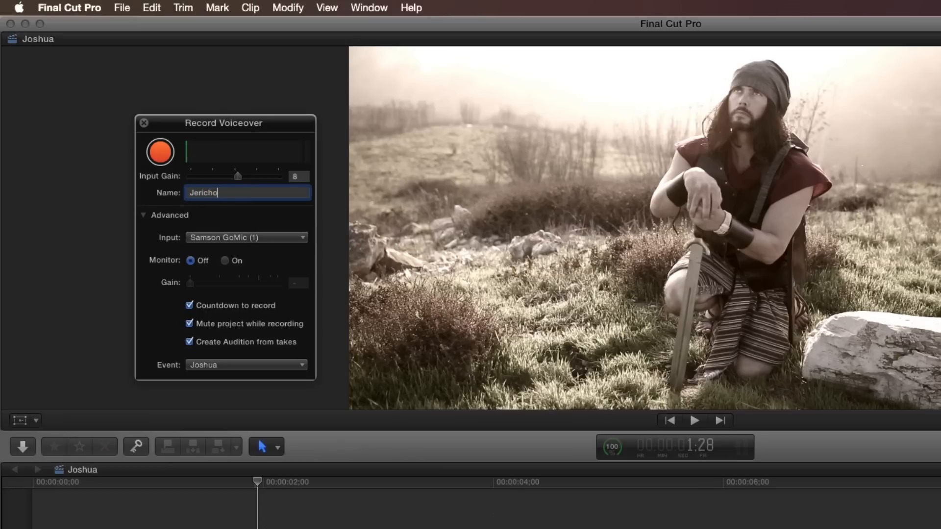
pyautogui.write('VO')
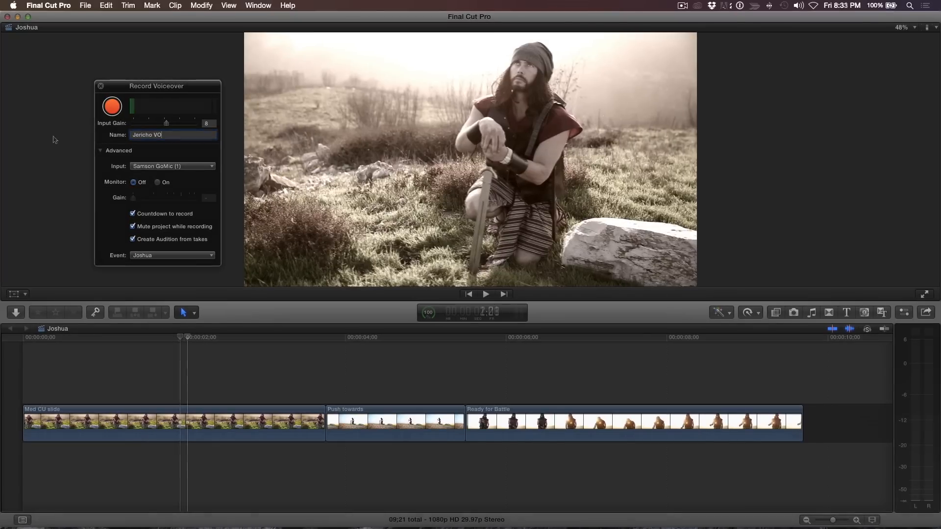
# - Record two voiceover takes after countdowns, gathered into one Jericho VO-4 audition under the clips
pyautogui.click(112, 106)
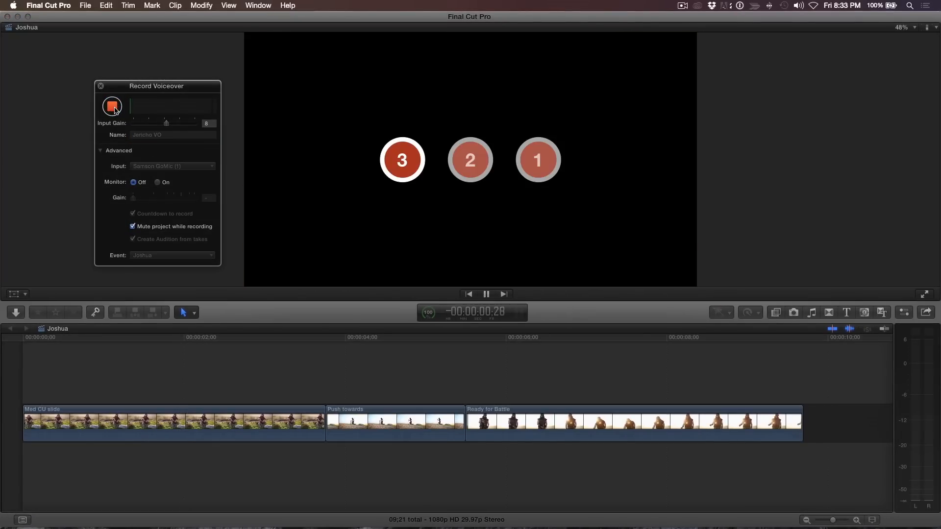
pyautogui.click(112, 105)
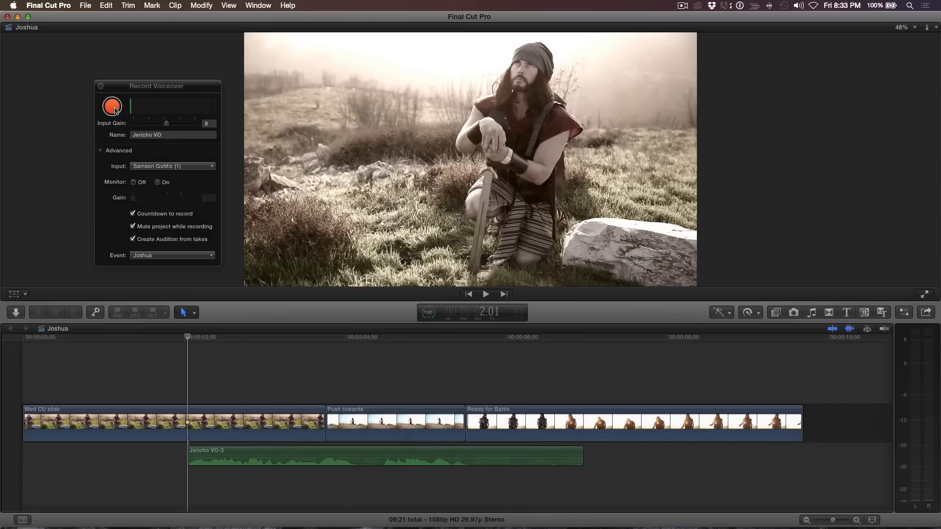
pyautogui.click(112, 106)
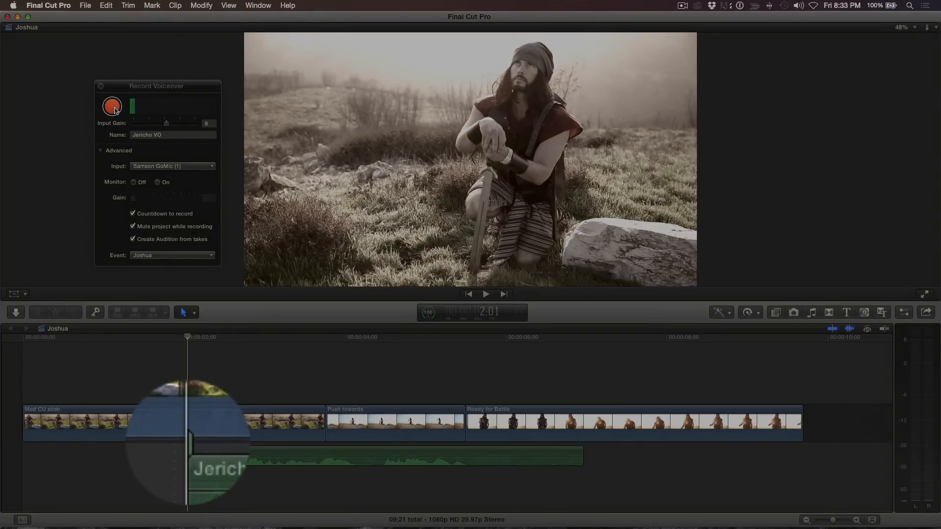
pyautogui.click(111, 107)
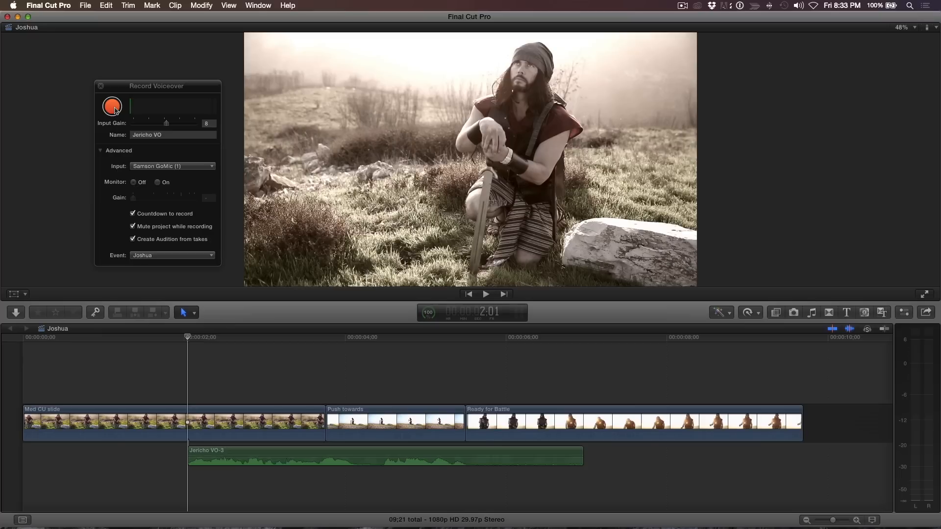
pyautogui.click(111, 106)
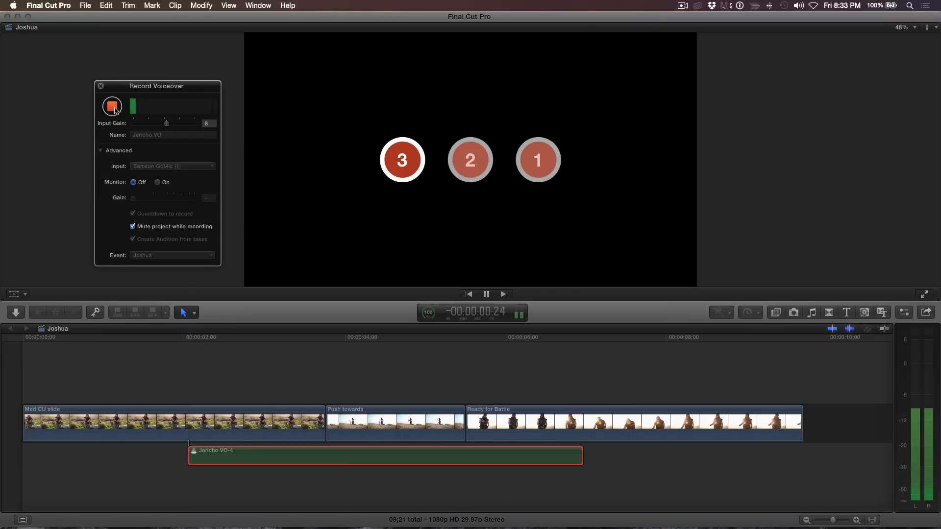
pyautogui.click(112, 106)
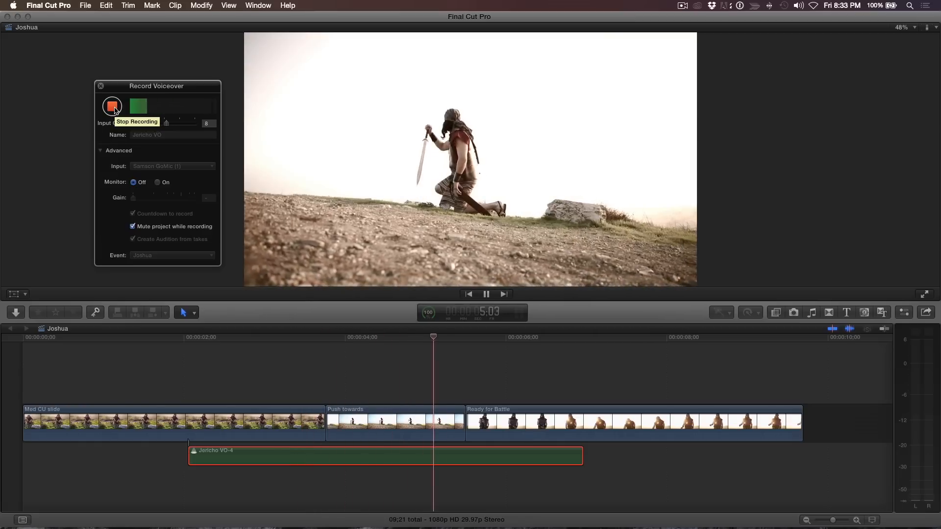
pyautogui.click(112, 106)
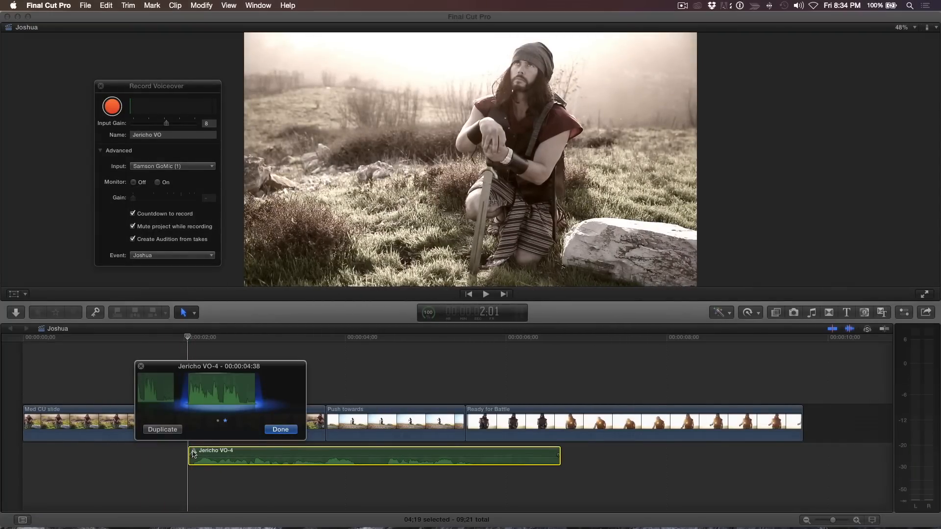
# - Dismiss the audition preview and break the audition apart into separate Jericho VO-3 and VO-4 clips
pyautogui.click(485, 294)
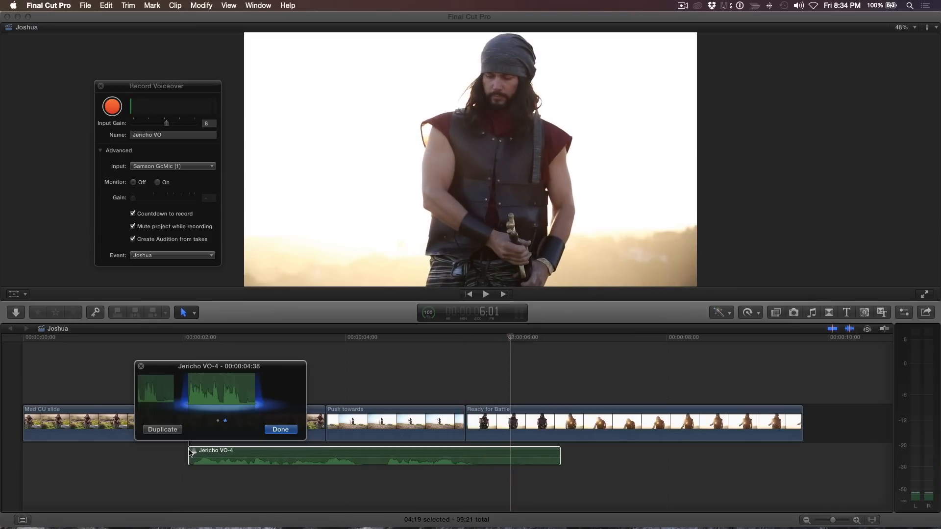
pyautogui.click(279, 430)
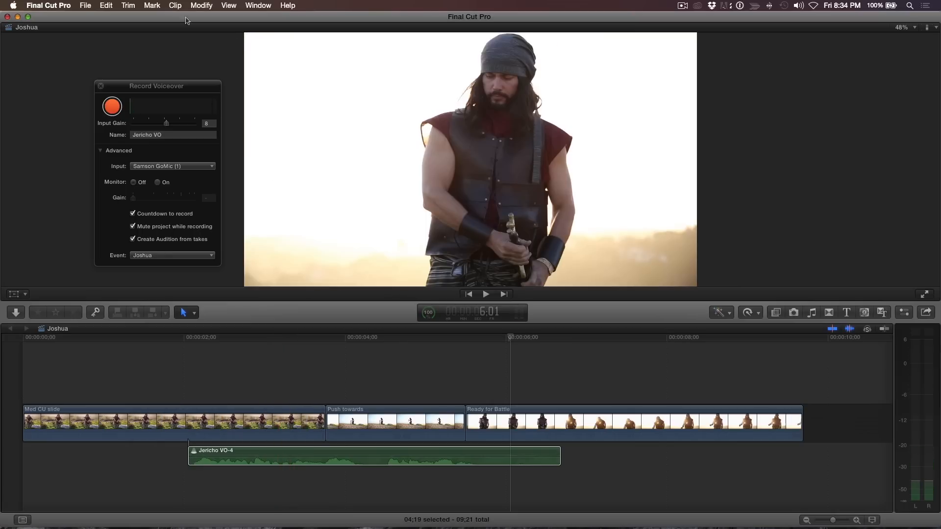
pyautogui.click(174, 6)
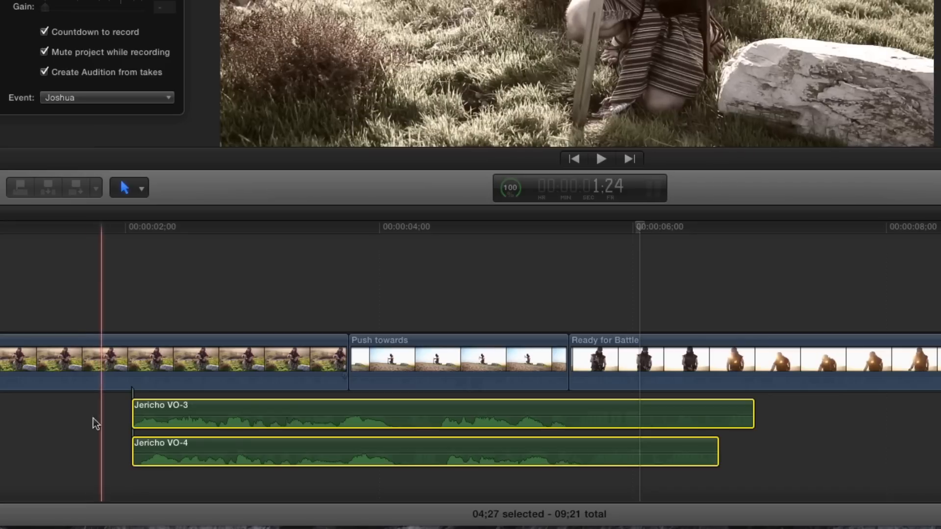
# - Select the second take, then trim away the end of Jericho VO-3 at the chosen point
pyautogui.click(249, 447)
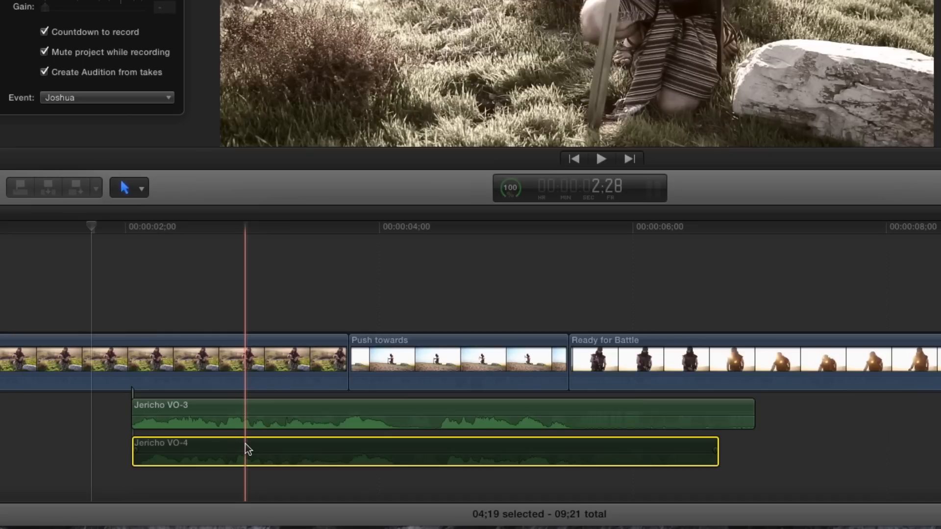
pyautogui.click(601, 159)
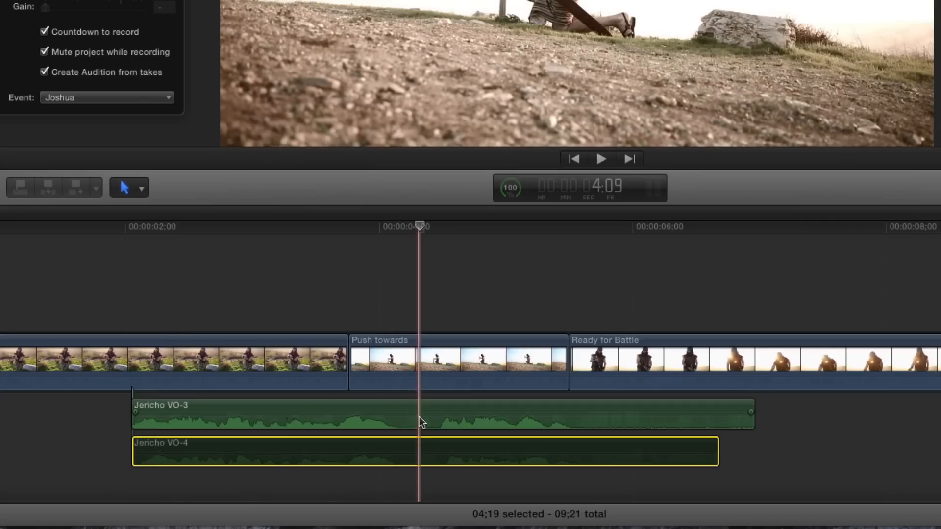
pyautogui.click(271, 412)
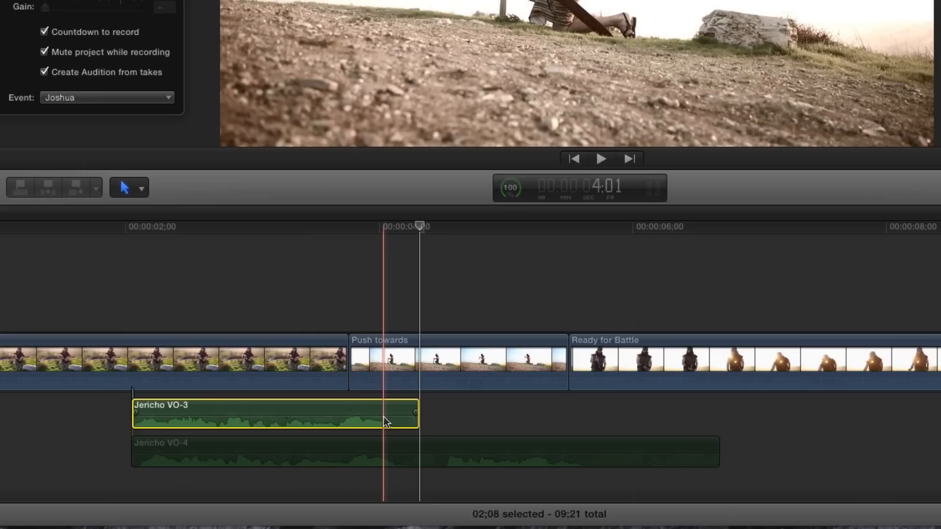
pyautogui.click(401, 451)
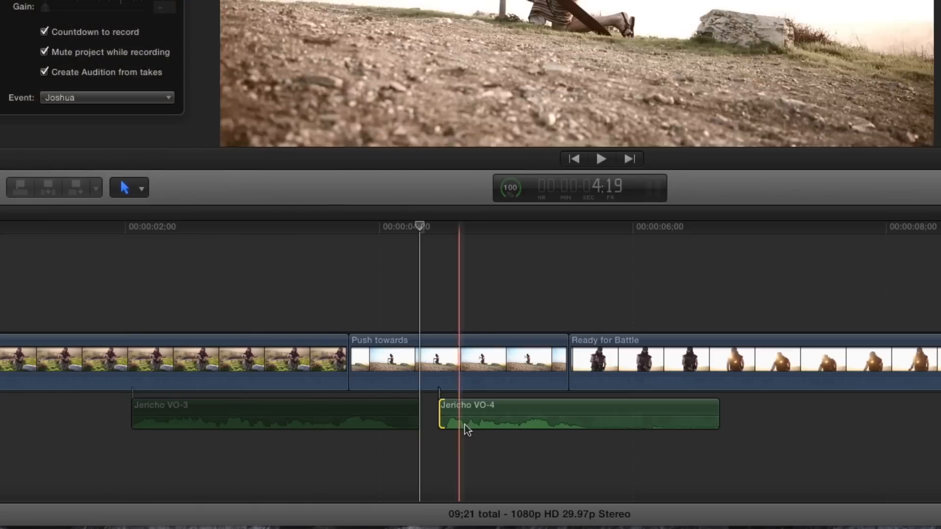
# - Trim VO-4's start, slide it to meet VO-3's end, and play the combined narration
pyautogui.click(475, 413)
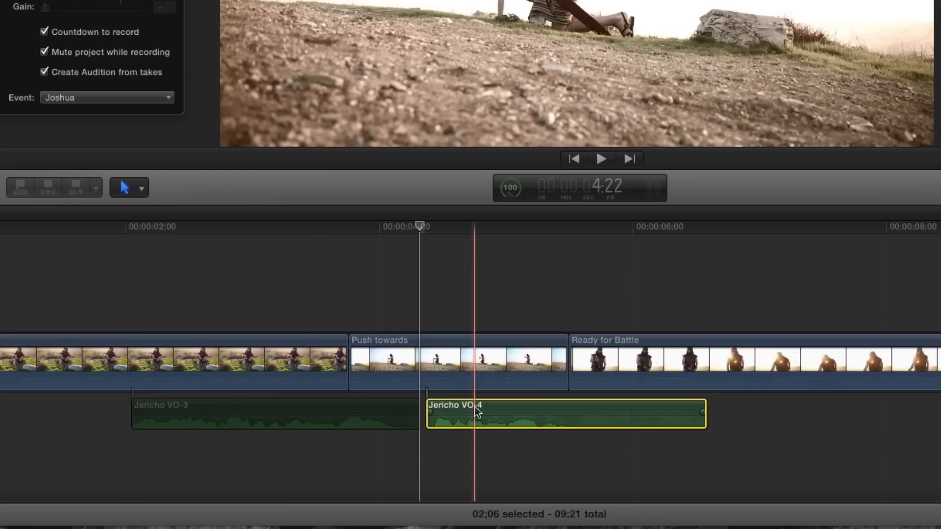
pyautogui.click(270, 414)
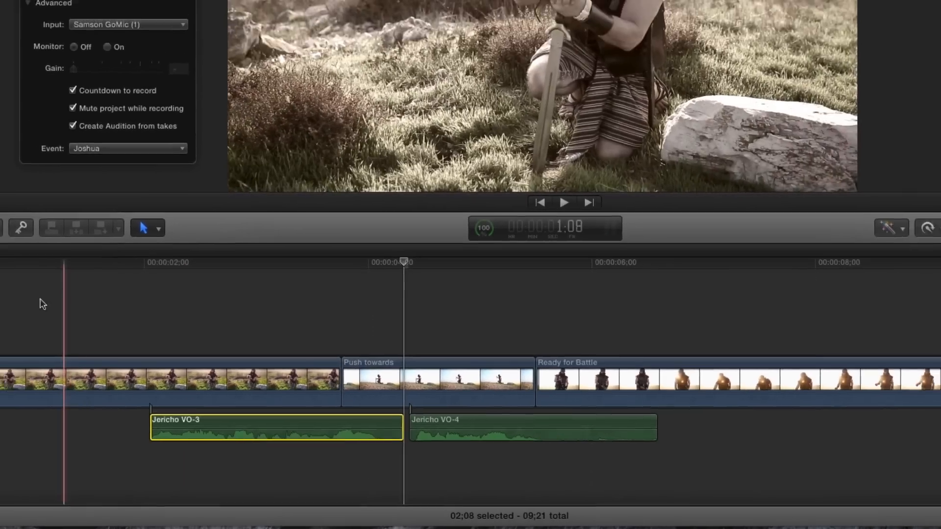
pyautogui.click(562, 201)
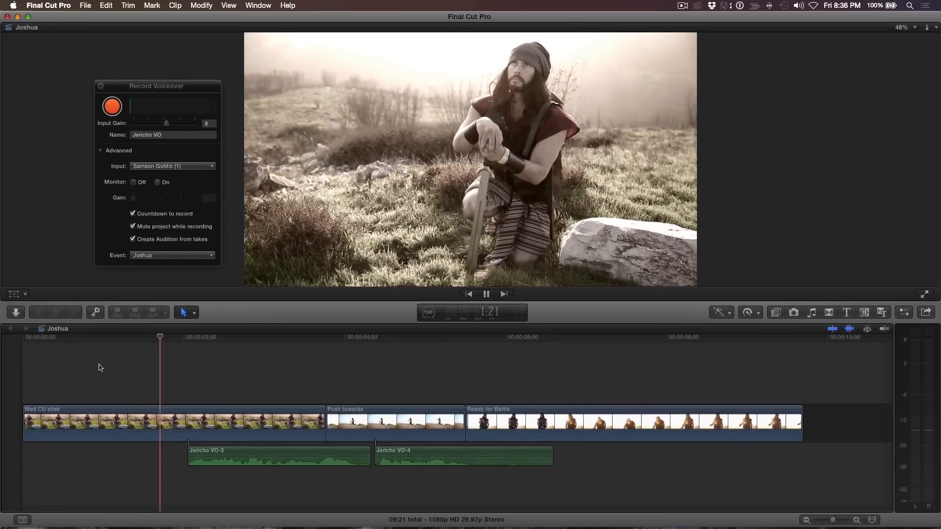